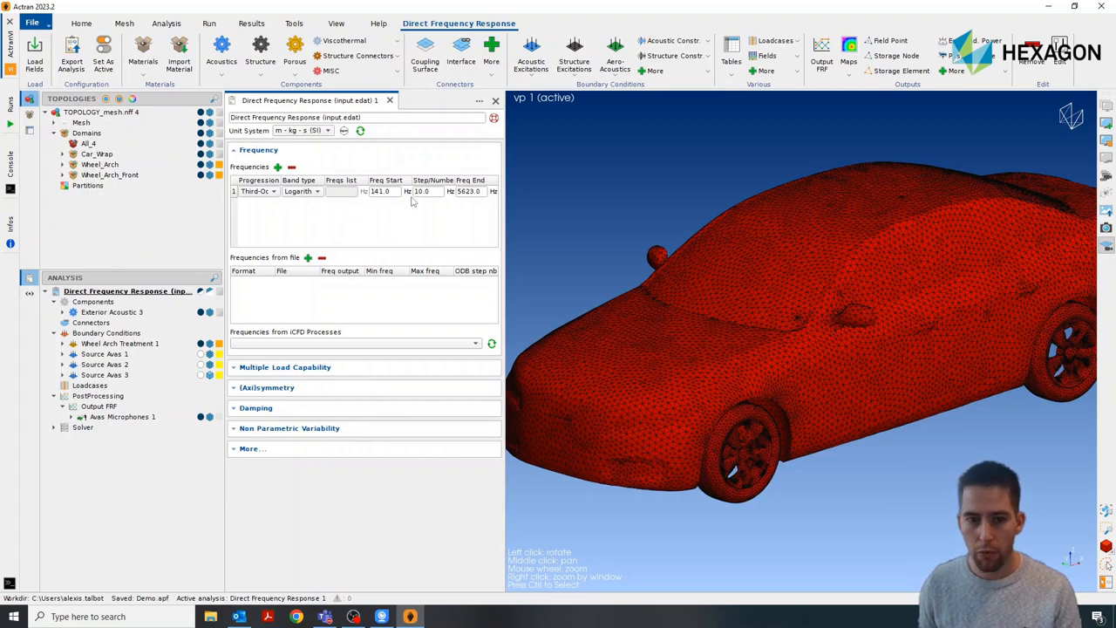
pyautogui.moveTo(433, 180)
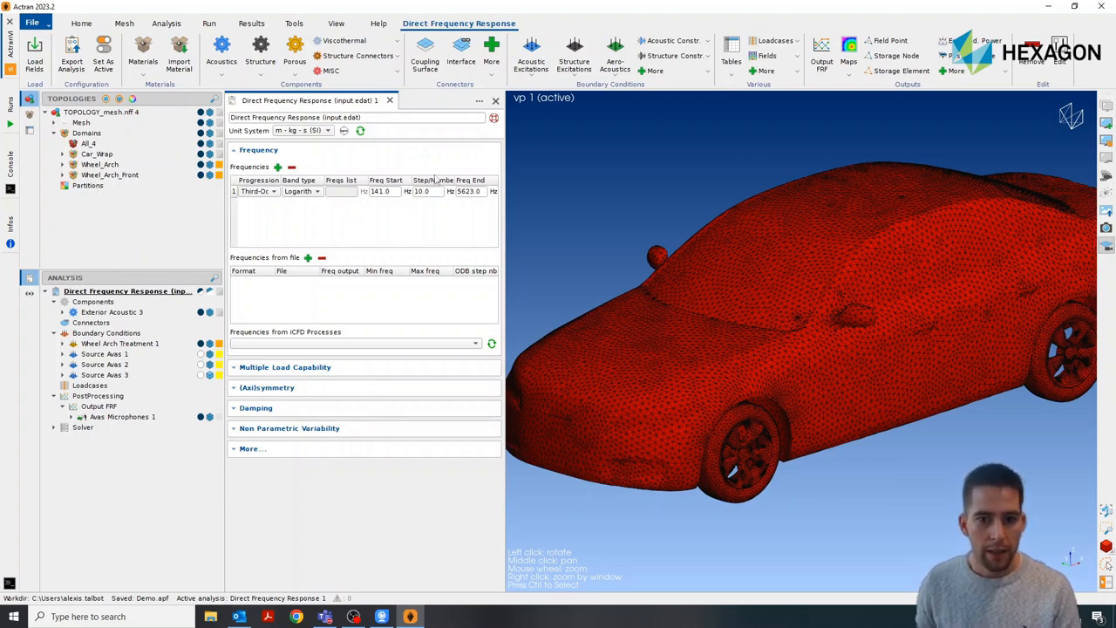
# - Close the Direct Frequency Response panel to reveal the Car_Wrap mesh with treated wheel arches
pyautogui.click(495, 99)
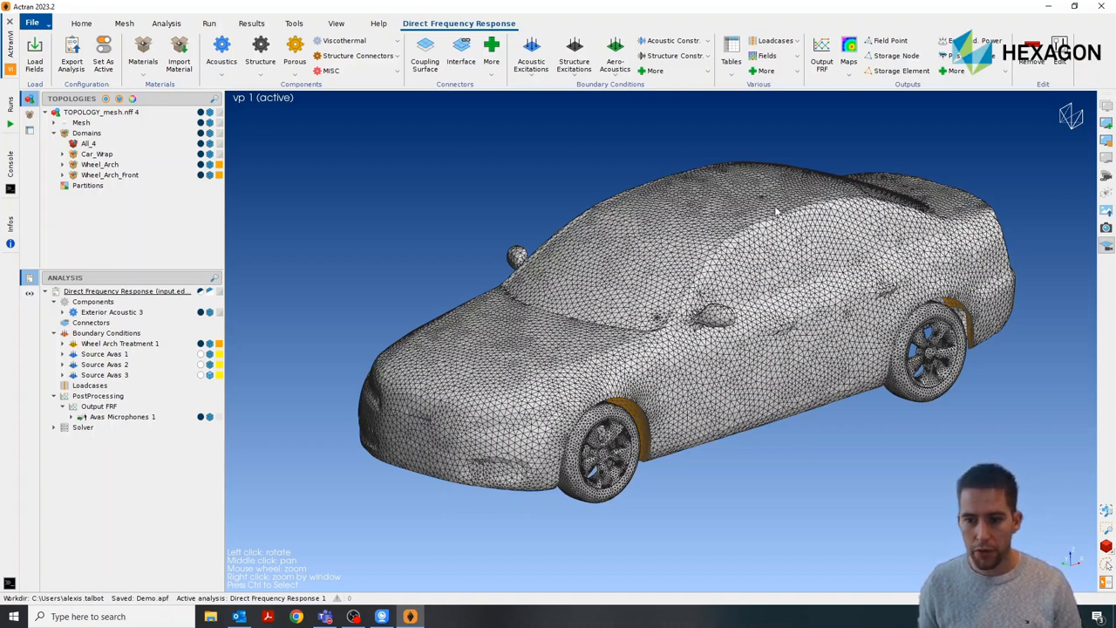
pyautogui.moveTo(108, 314)
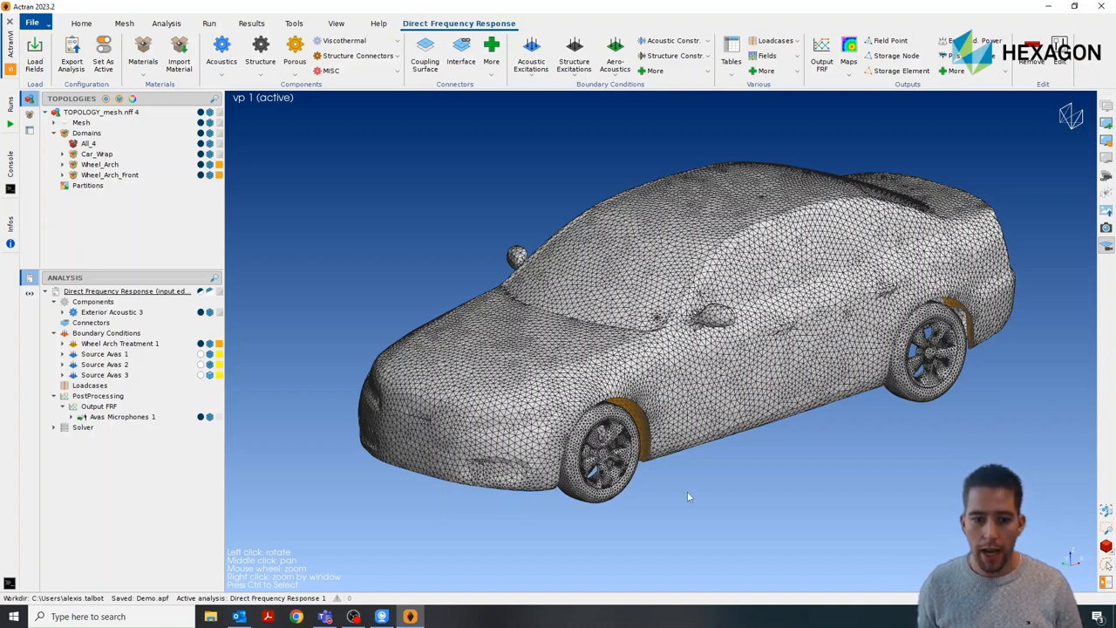
pyautogui.moveTo(657, 483)
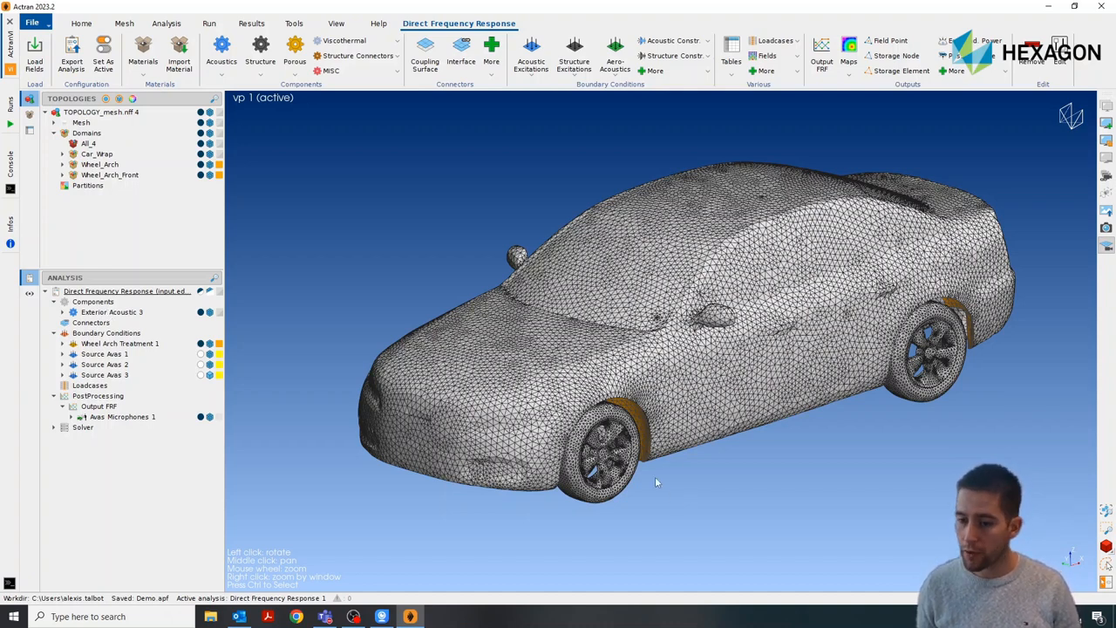
# - Zoom in on the front wheel arch to inspect the orange treatment region
pyautogui.scroll(-3)
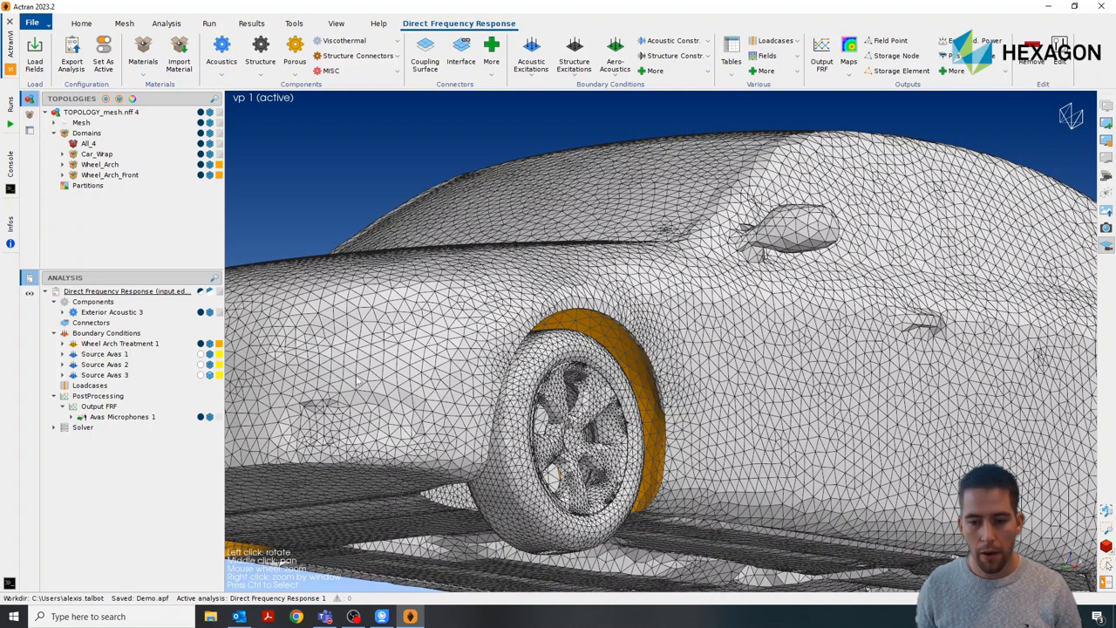
pyautogui.moveTo(556, 419)
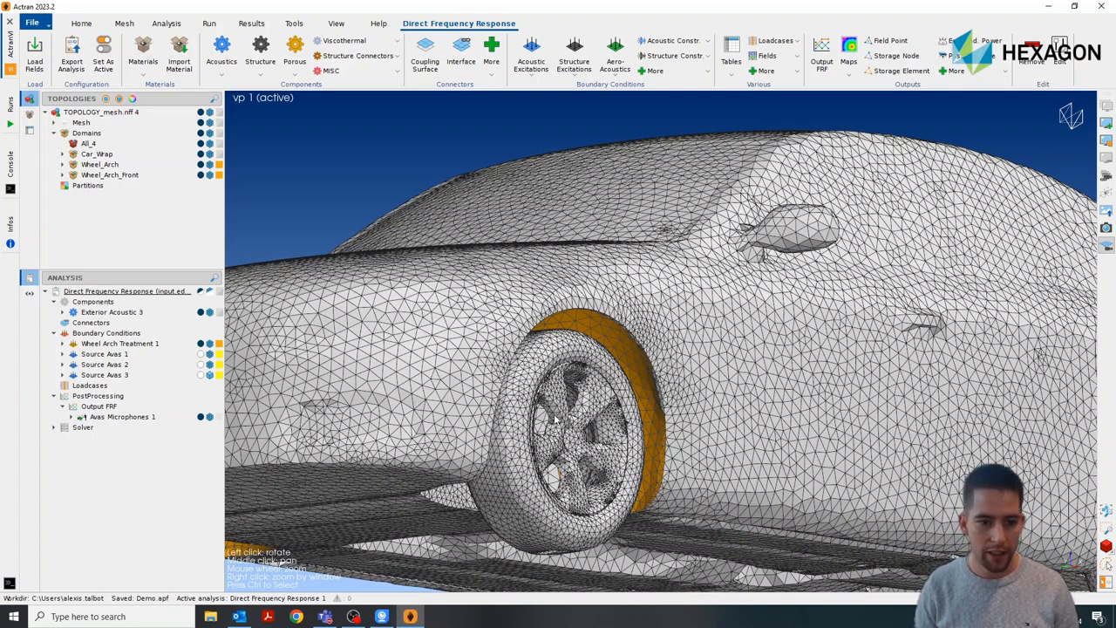
pyautogui.moveTo(641, 343)
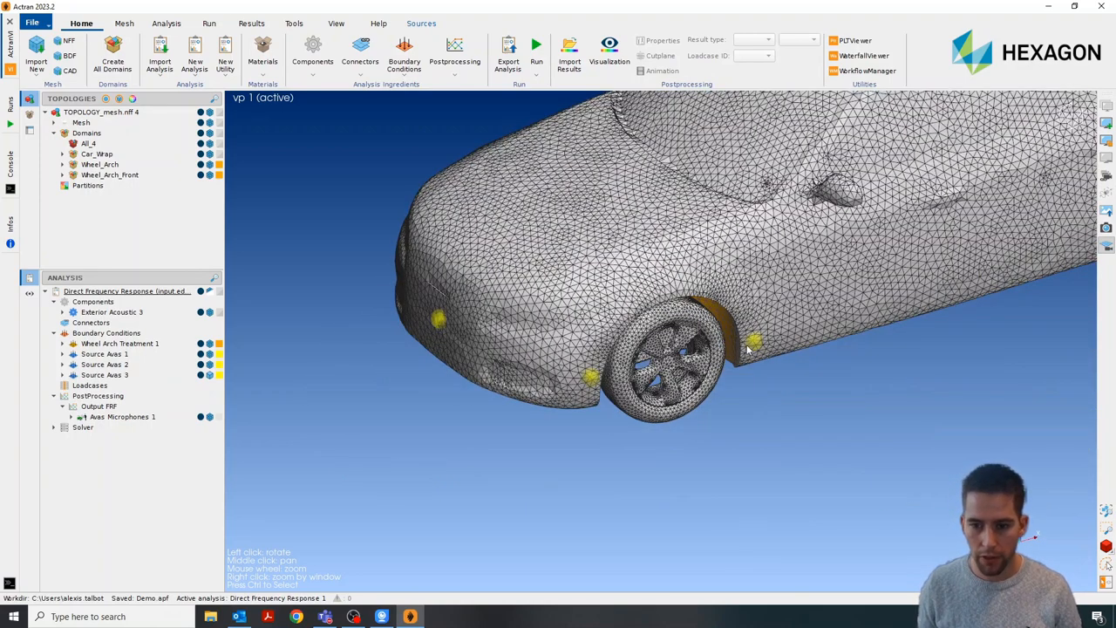
pyautogui.moveTo(605, 386)
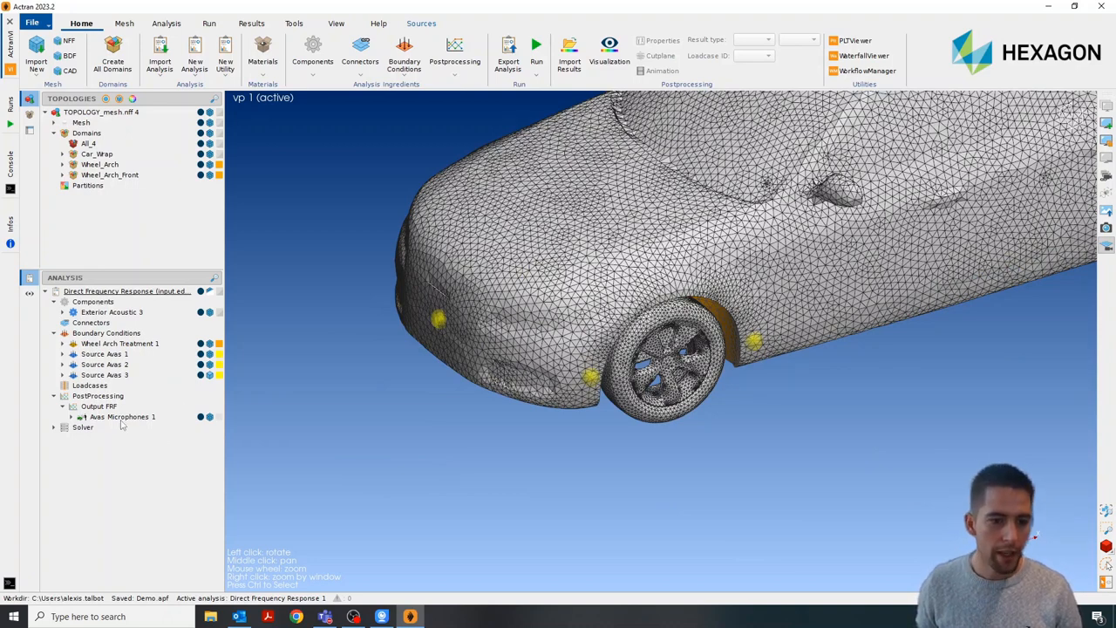
pyautogui.moveTo(124, 423)
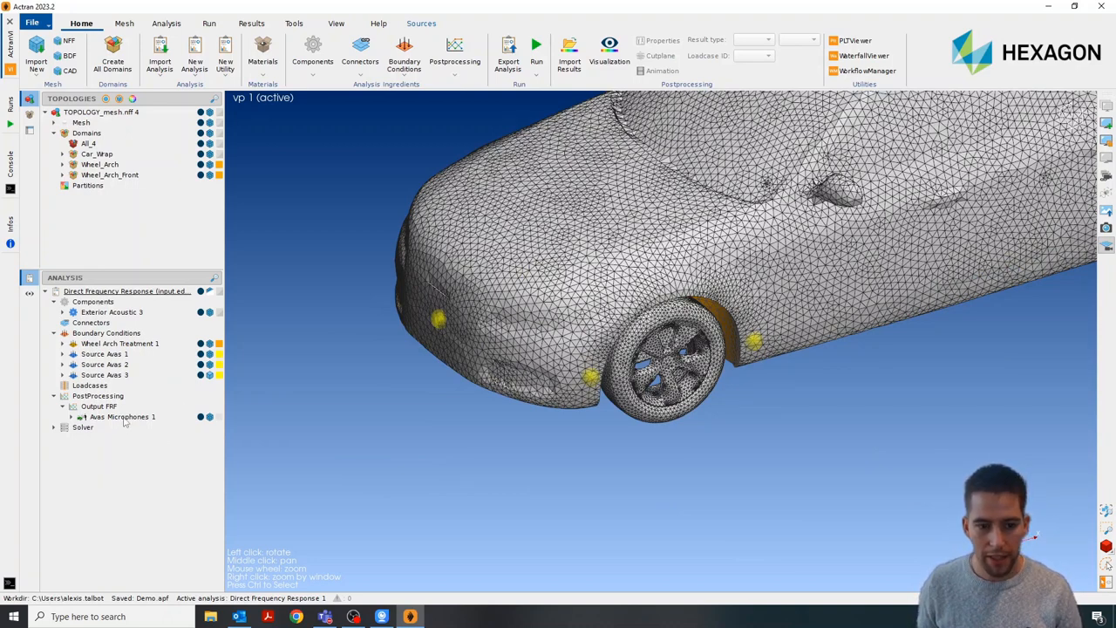
# - Select Avas Microphones 1 under PostProcessing > Output FRF in the Analysis tree
pyautogui.click(123, 416)
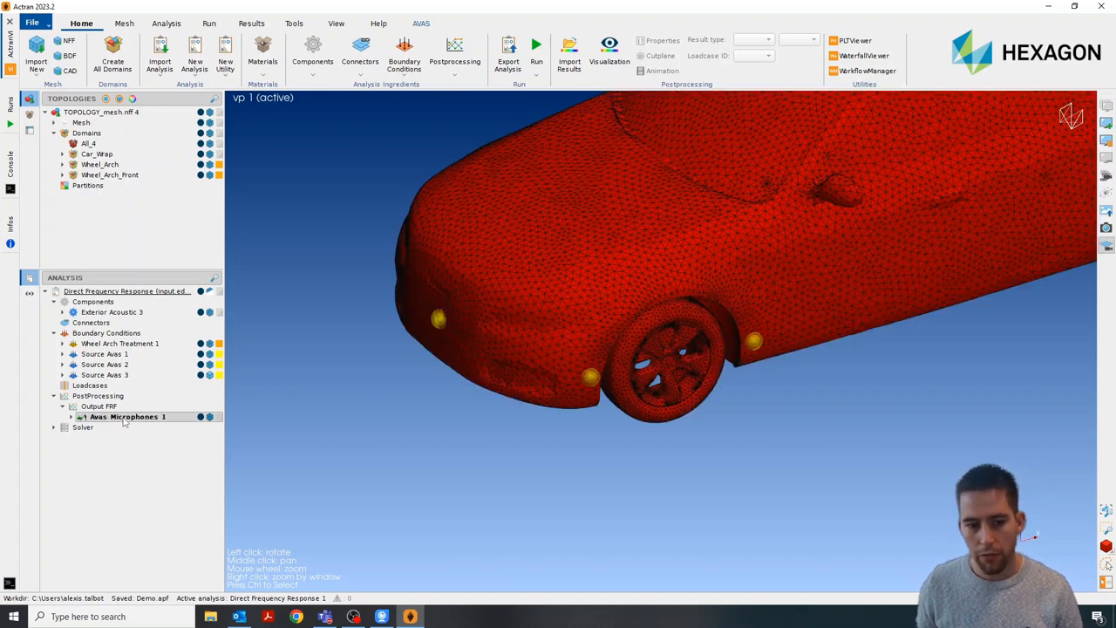
# - Turn on Visualization Active for Avas Microphones 1 to show microphone lines beside the car
pyautogui.doubleClick(126, 416)
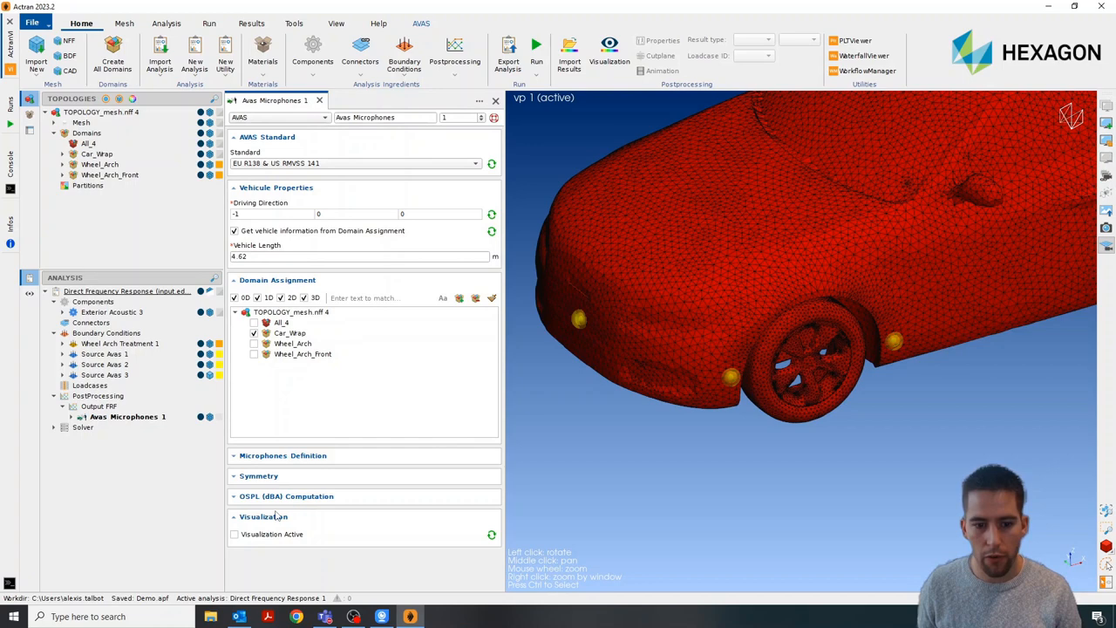
pyautogui.click(234, 534)
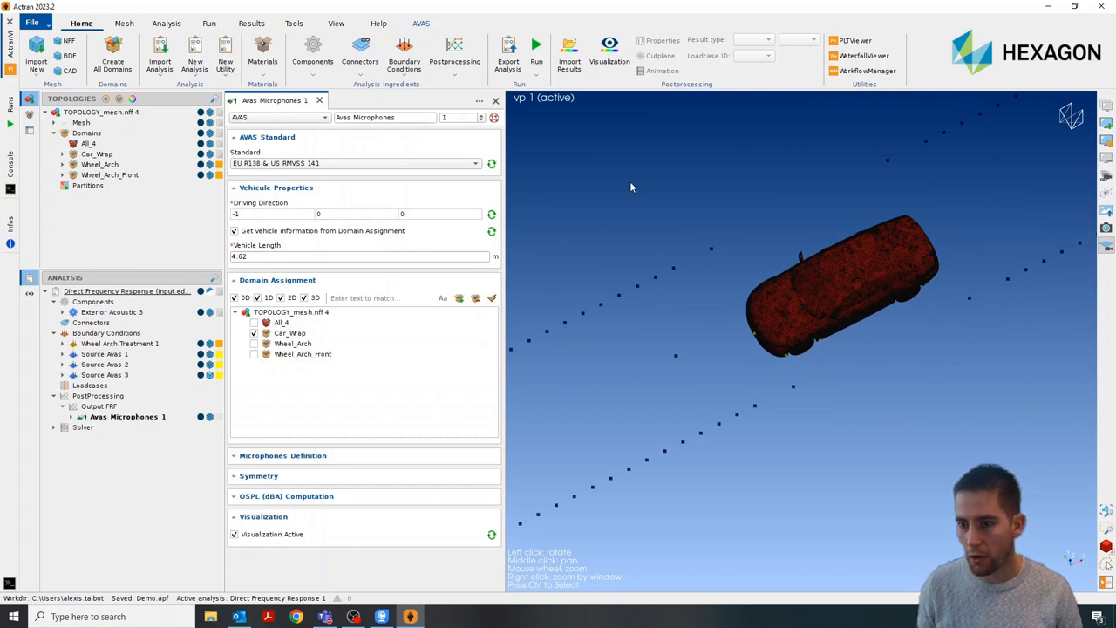
pyautogui.moveTo(985, 337)
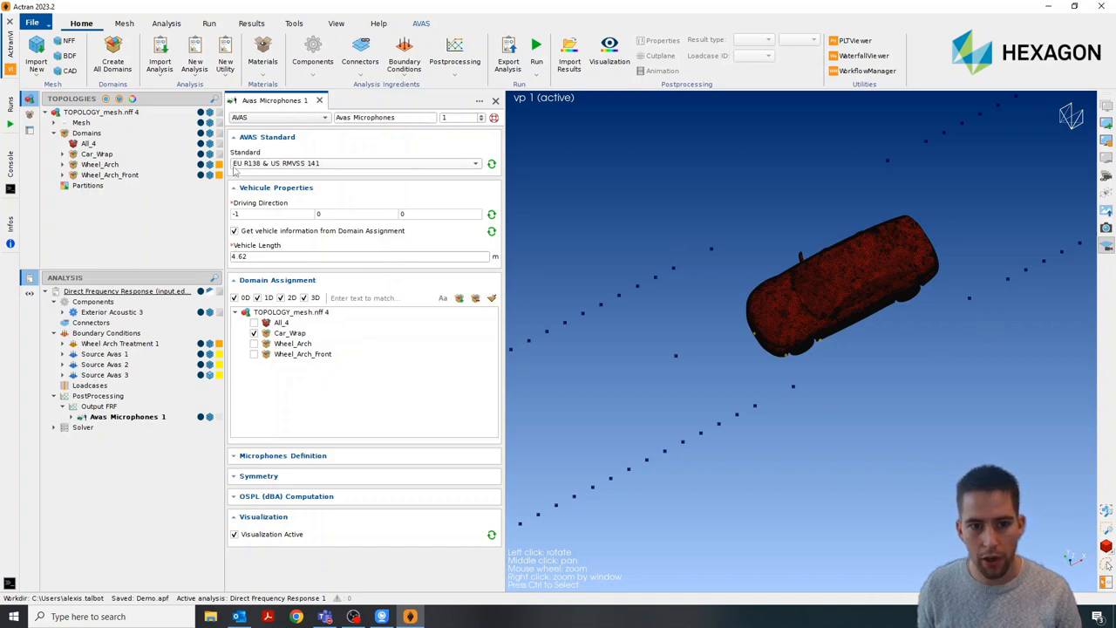
pyautogui.moveTo(277, 167)
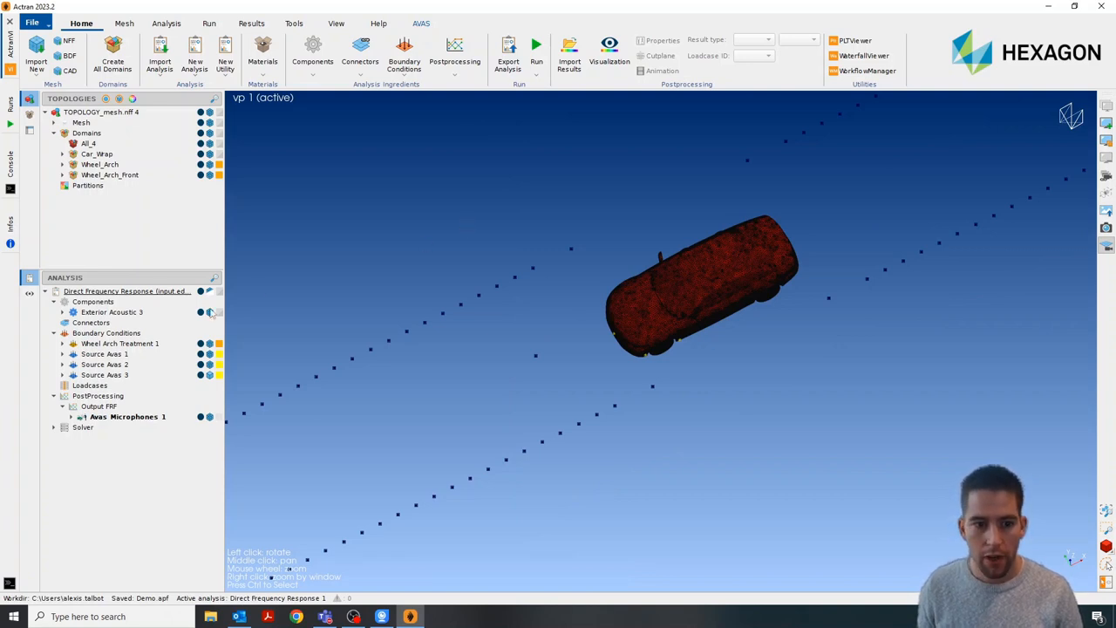
pyautogui.moveTo(574, 276)
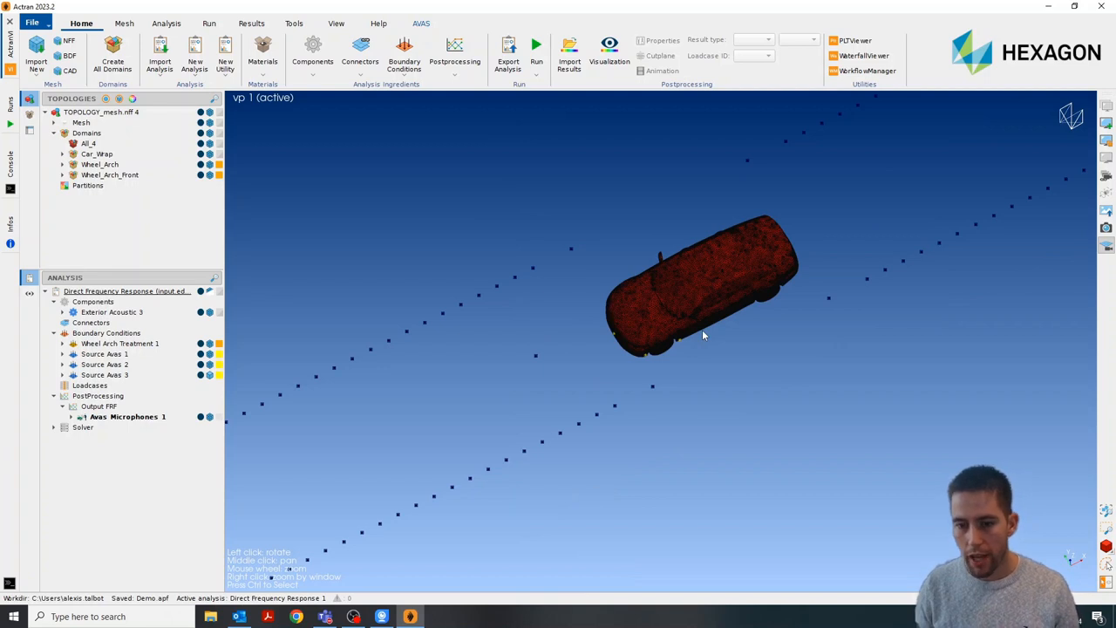
# - Choose Radiation from the Volume options on the Mesh tab
pyautogui.click(124, 22)
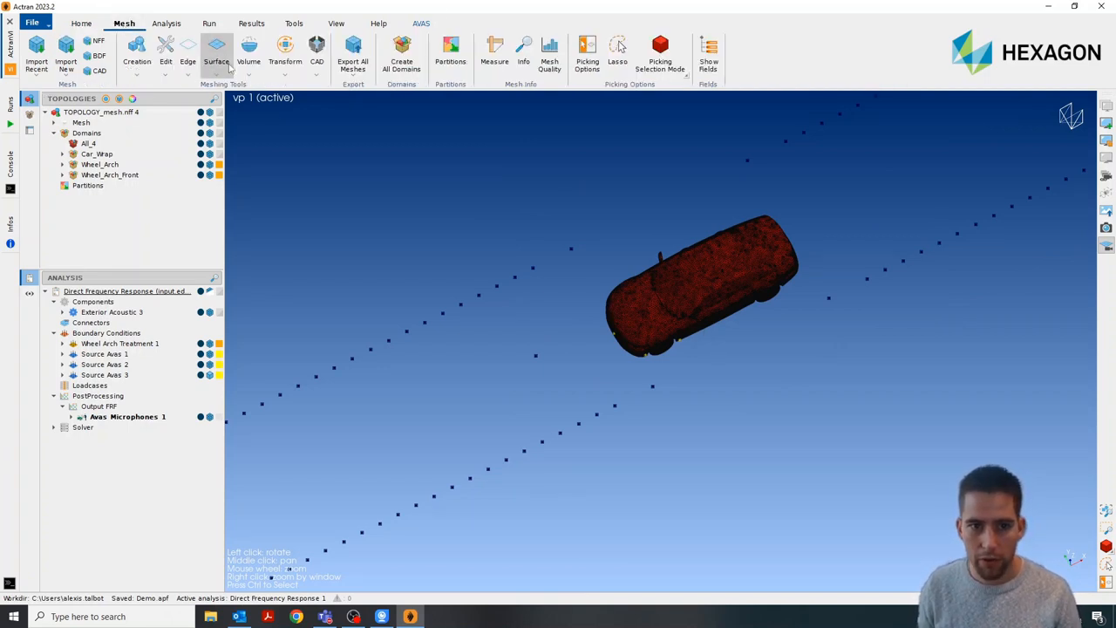
pyautogui.click(248, 52)
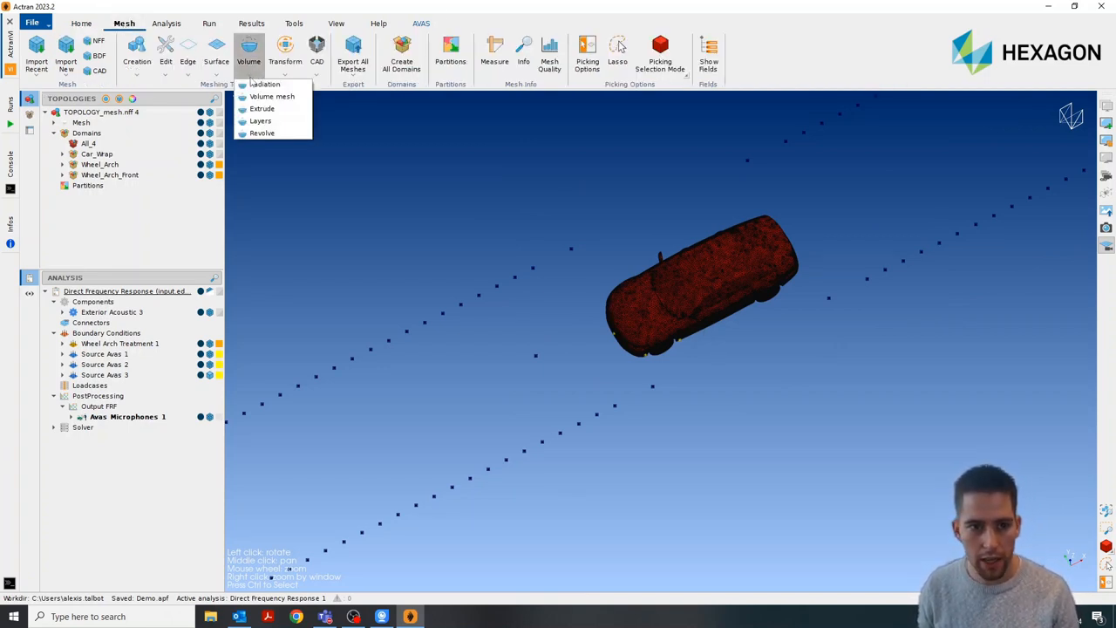
pyautogui.click(264, 84)
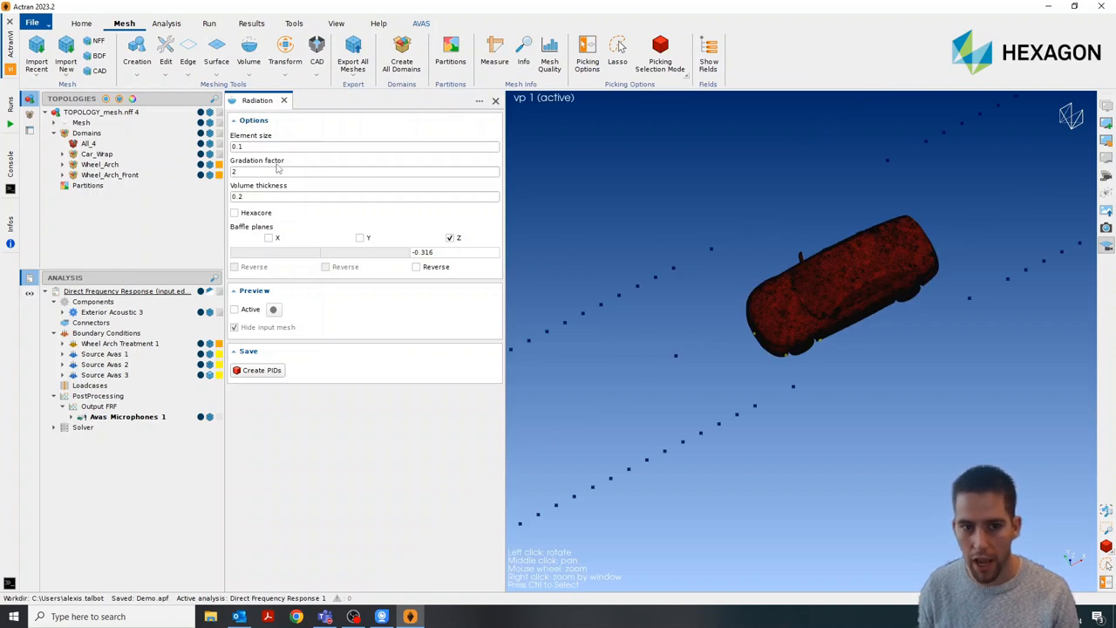
# - Activate the radiation mesh Preview and wait for Actran to generate it
pyautogui.click(233, 310)
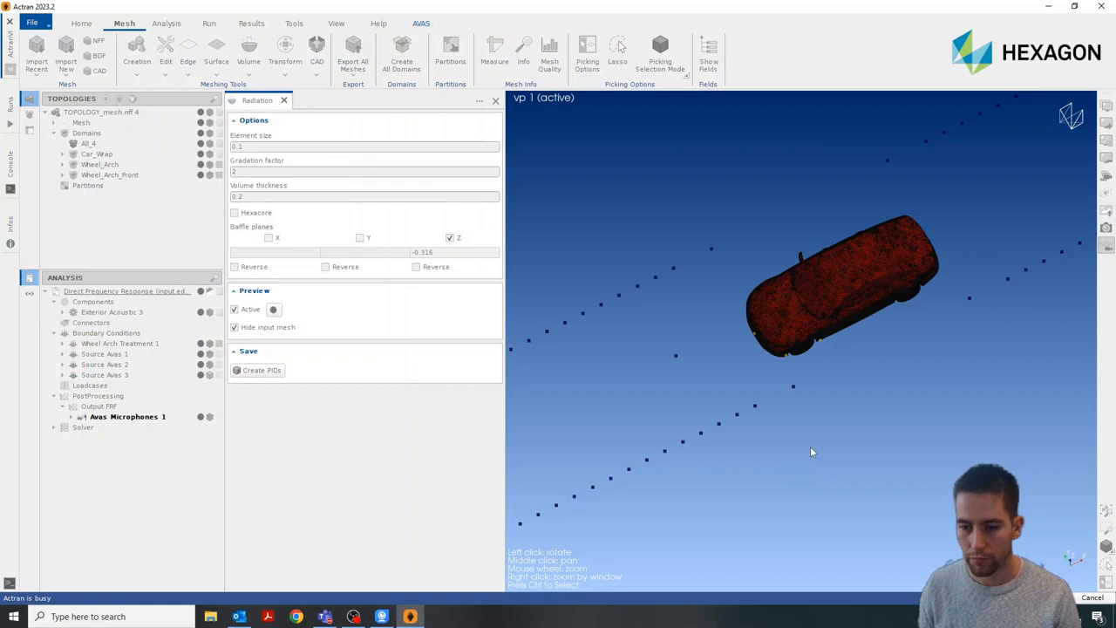
pyautogui.moveTo(867, 320)
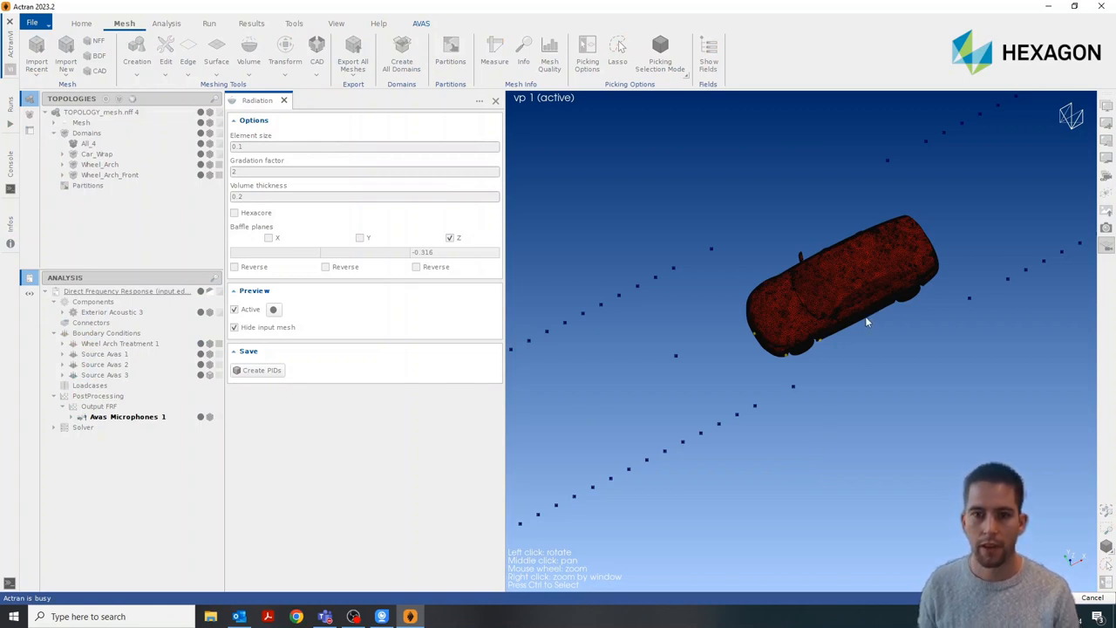
pyautogui.moveTo(872, 297)
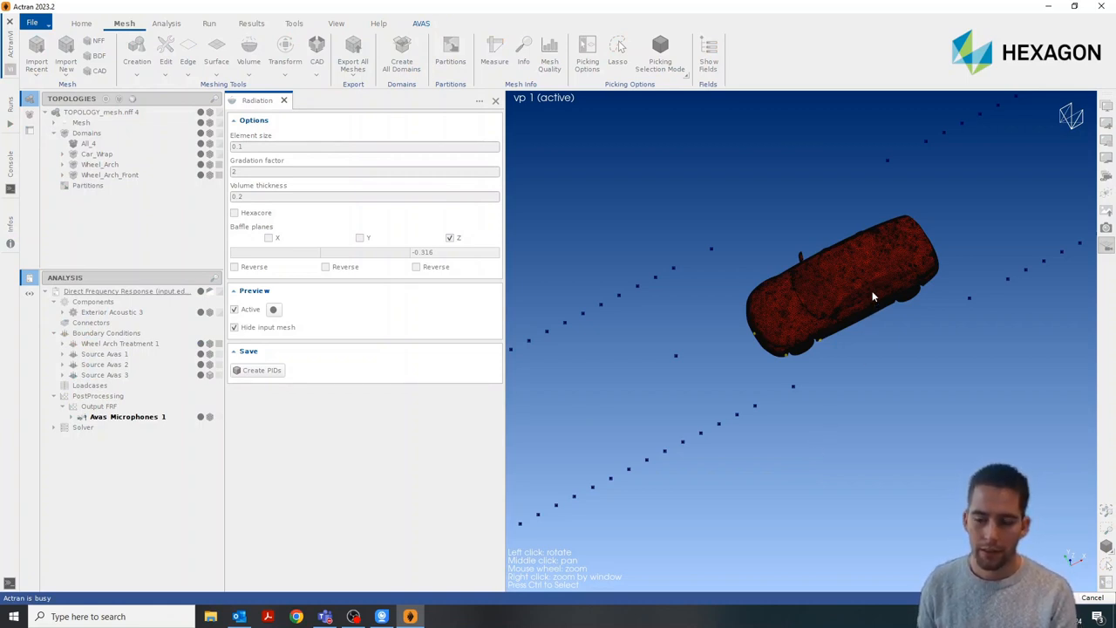
pyautogui.moveTo(879, 338)
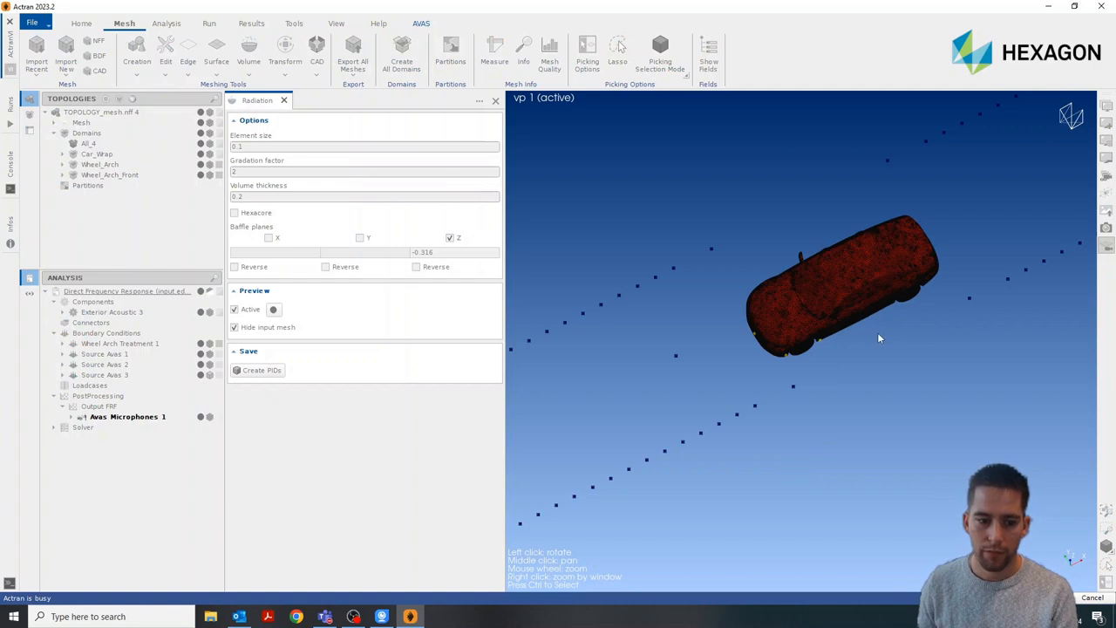
pyautogui.moveTo(864, 329)
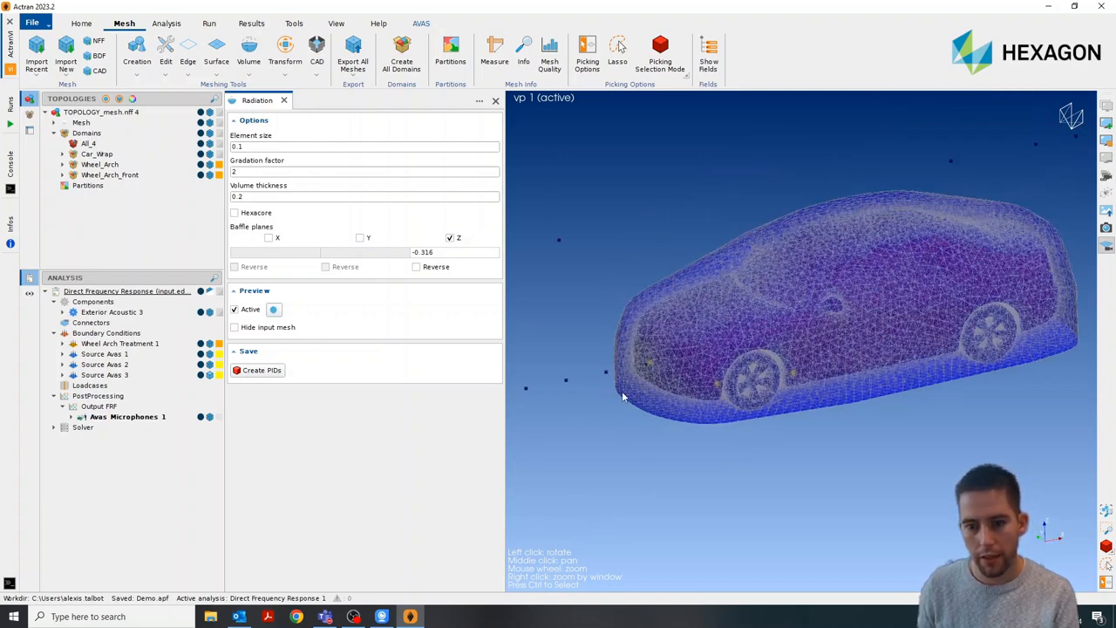
pyautogui.moveTo(1079, 320)
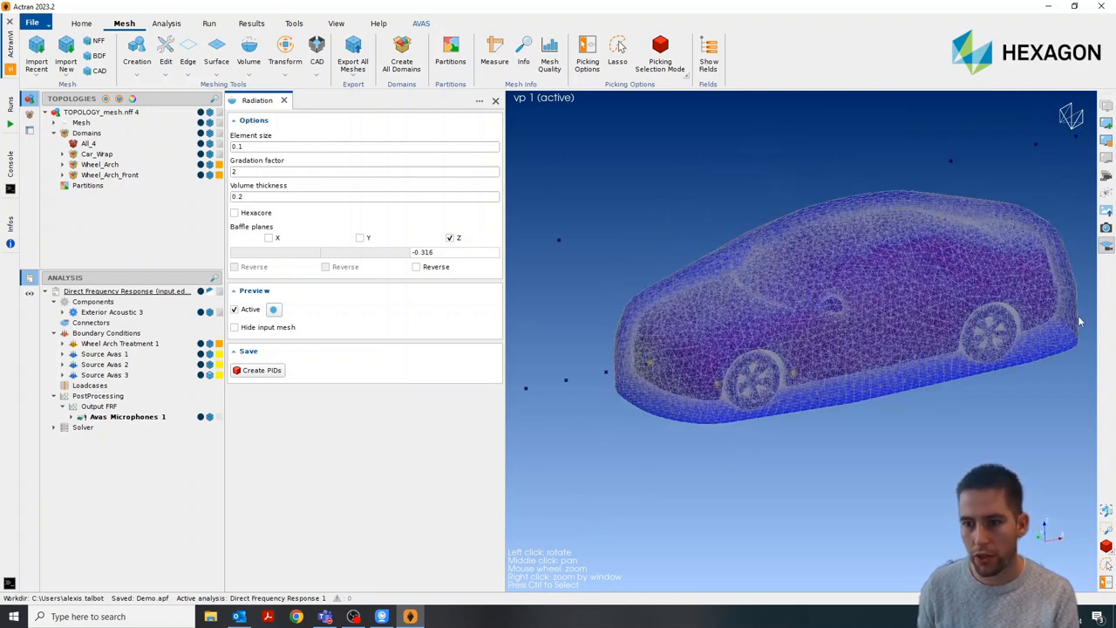